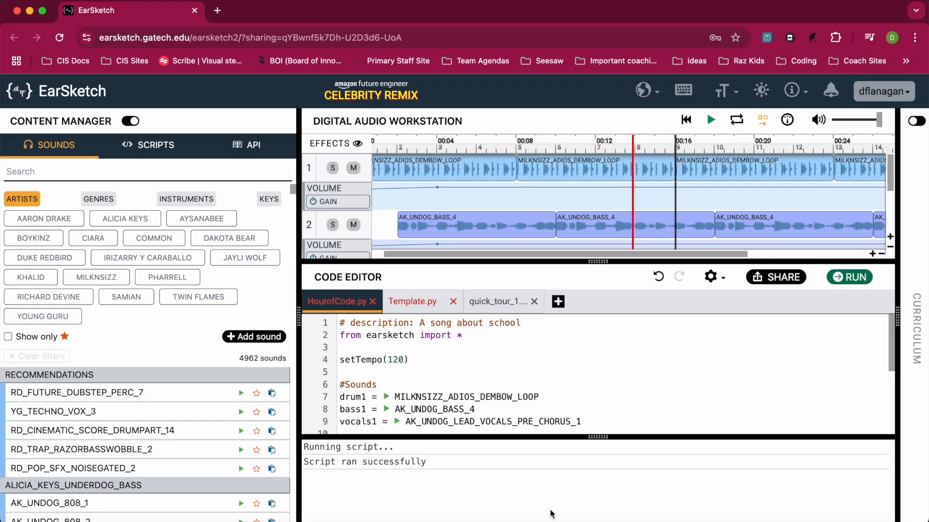
# Run the script and briefly play the song to hear the current intro tracks.
pyautogui.click(849, 276)
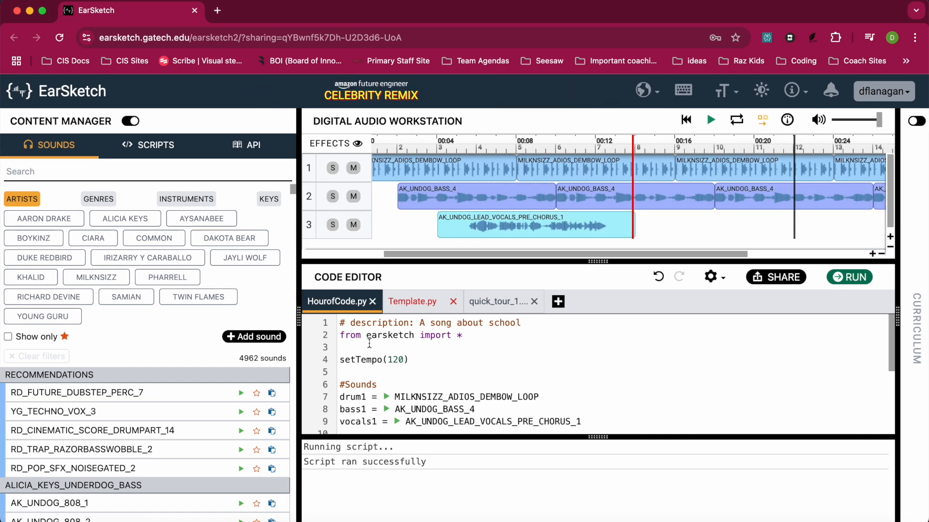
pyautogui.scroll(-3)
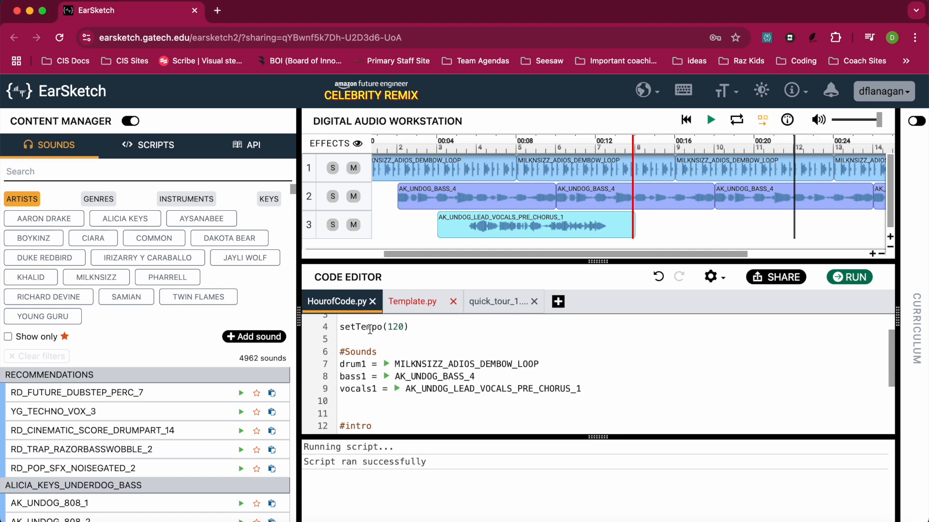
pyautogui.scroll(-3)
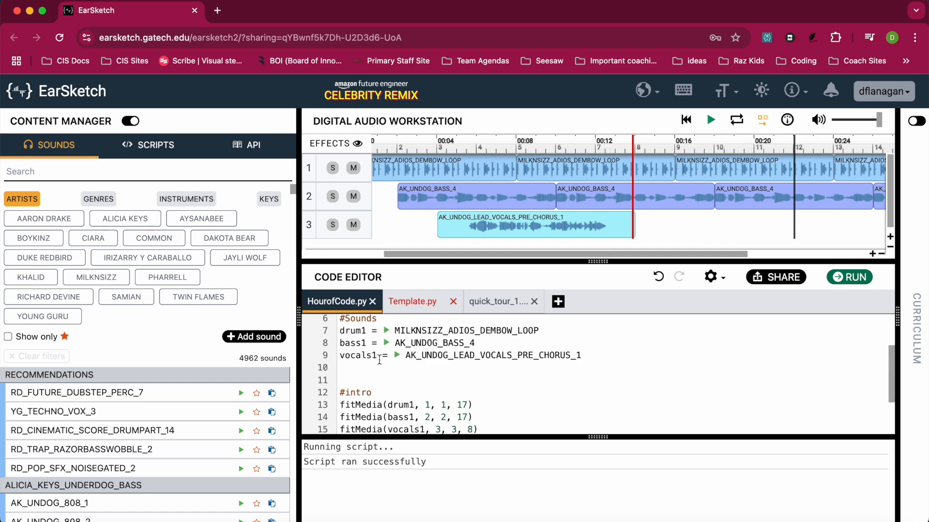
pyautogui.scroll(-3)
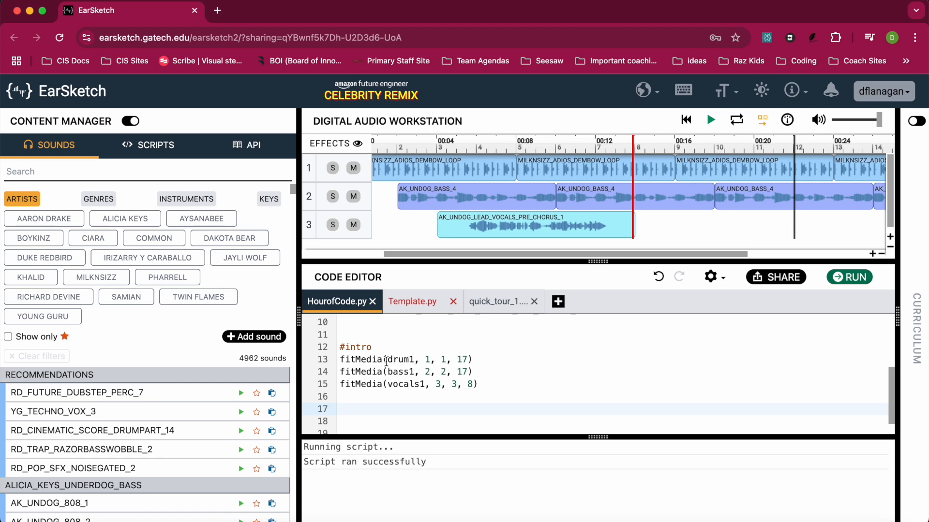
pyautogui.moveTo(400, 379)
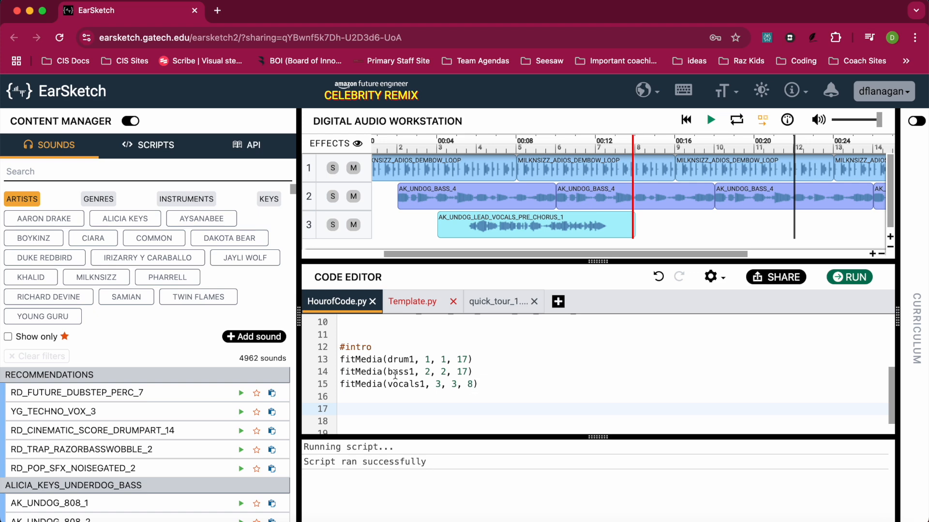
pyautogui.moveTo(496, 384)
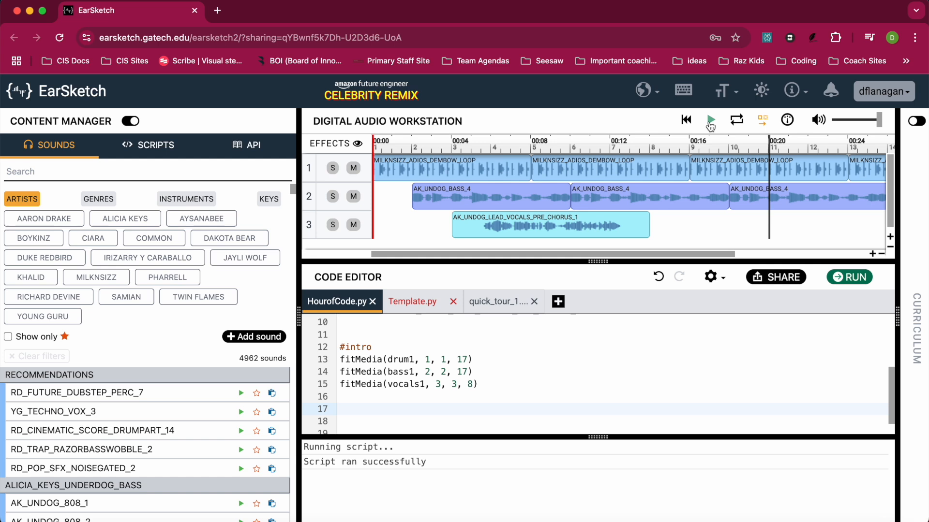
pyautogui.click(710, 120)
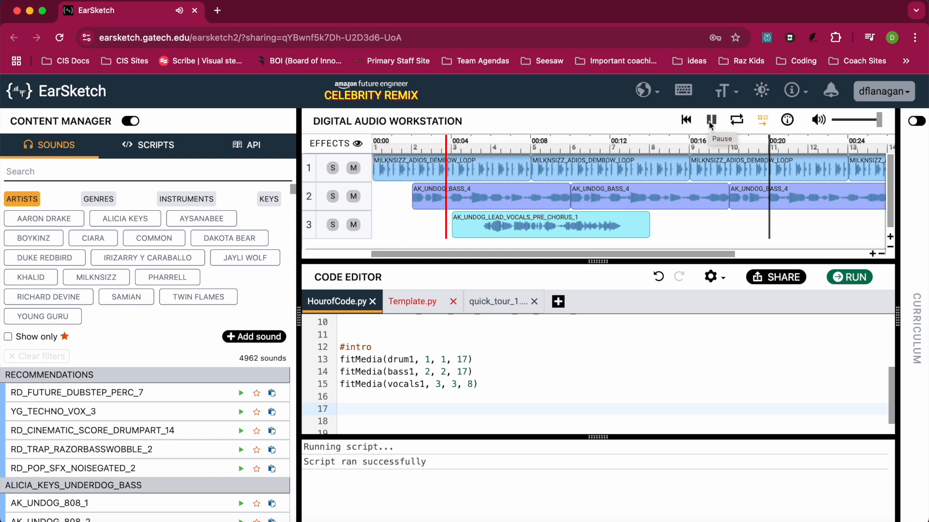
pyautogui.click(709, 120)
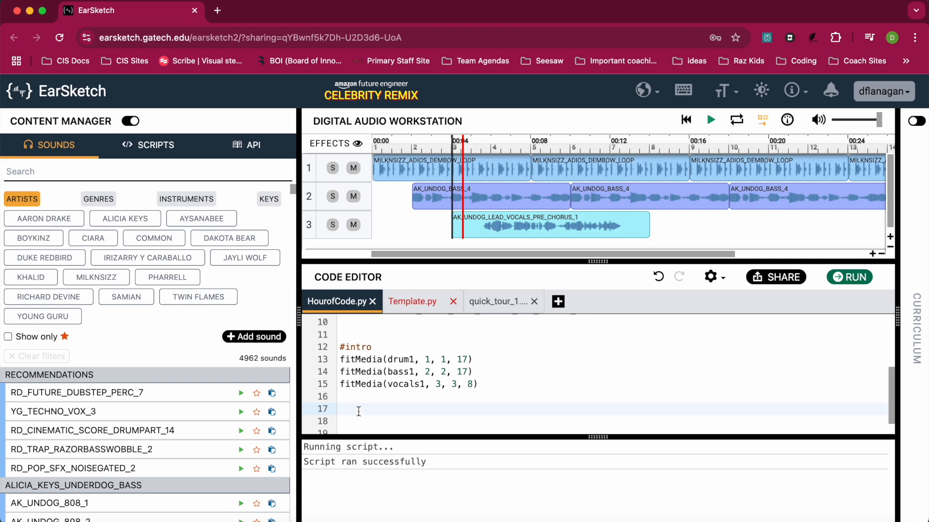
# Add setEffect(2, VOLUME, GAIN, 6) below the intro to boost the bass track.
pyautogui.write('se')
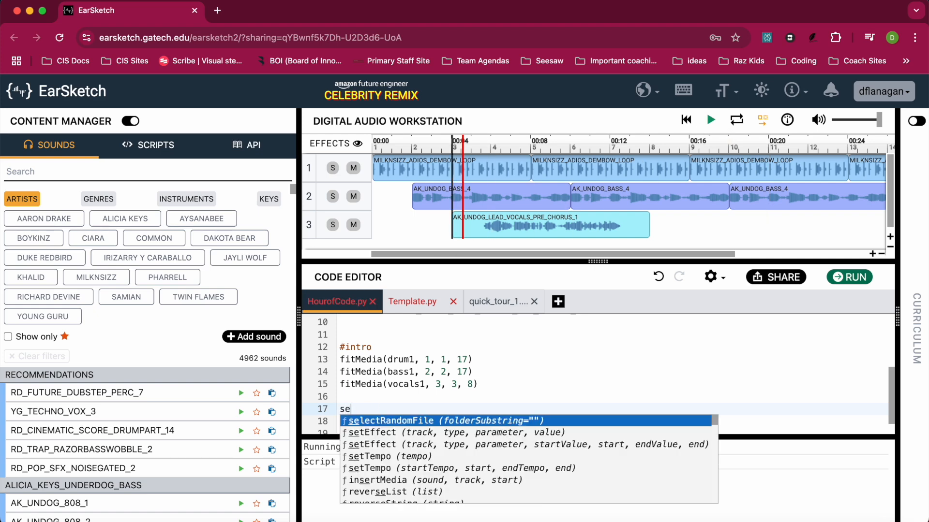
pyautogui.write('t')
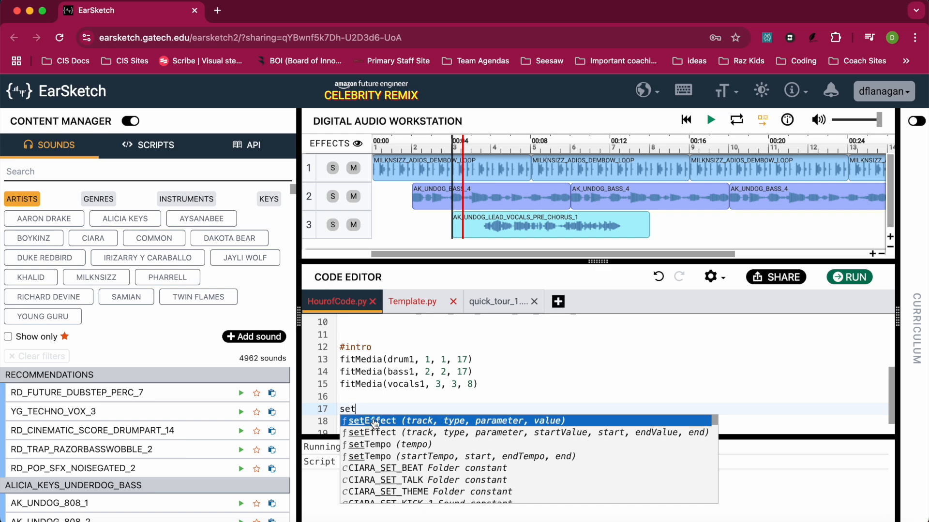
pyautogui.moveTo(449, 421)
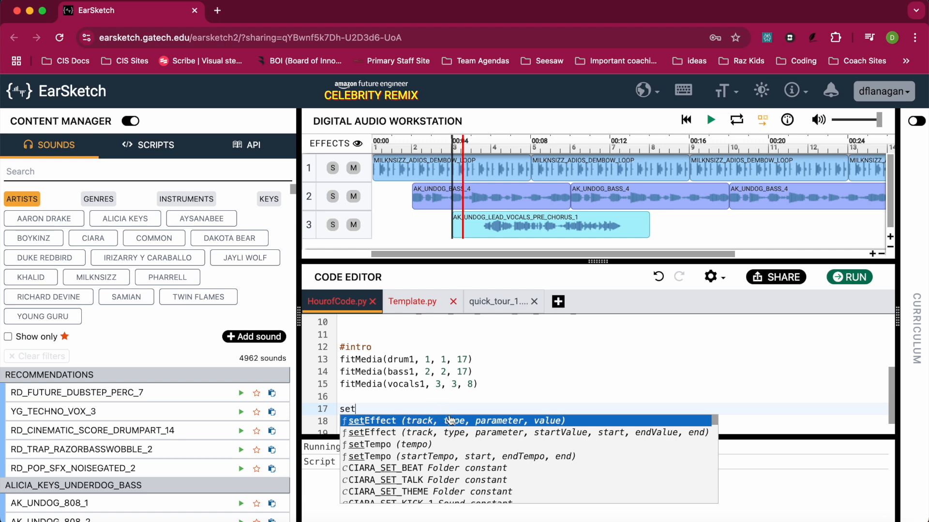
pyautogui.click(454, 420)
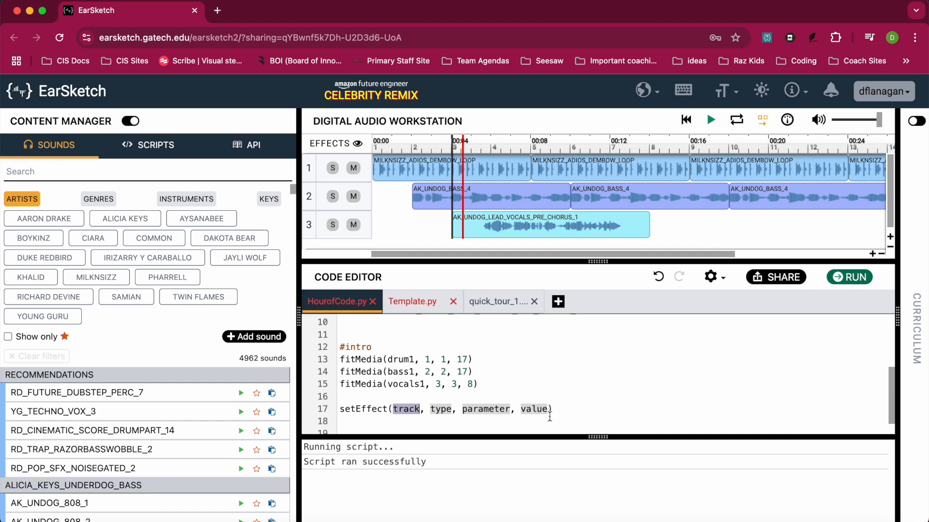
pyautogui.click(407, 409)
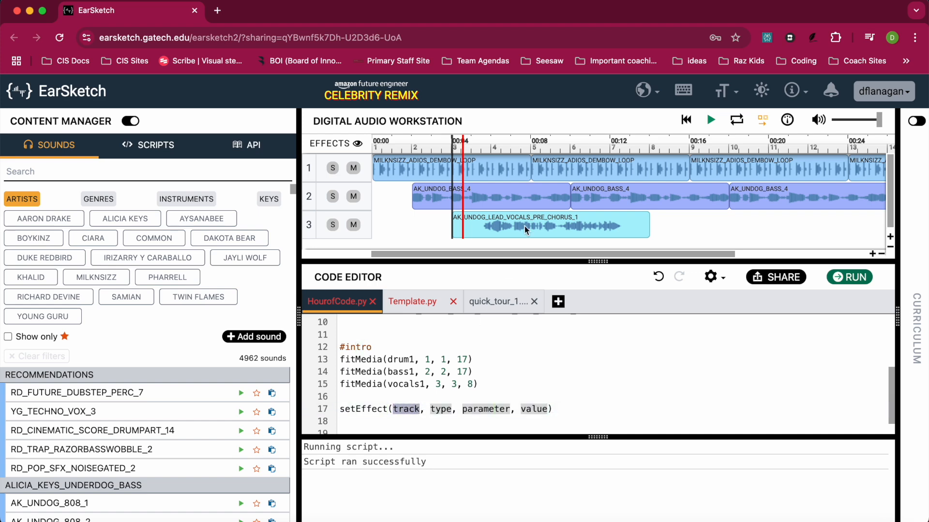
pyautogui.moveTo(317, 199)
pyautogui.write('2')
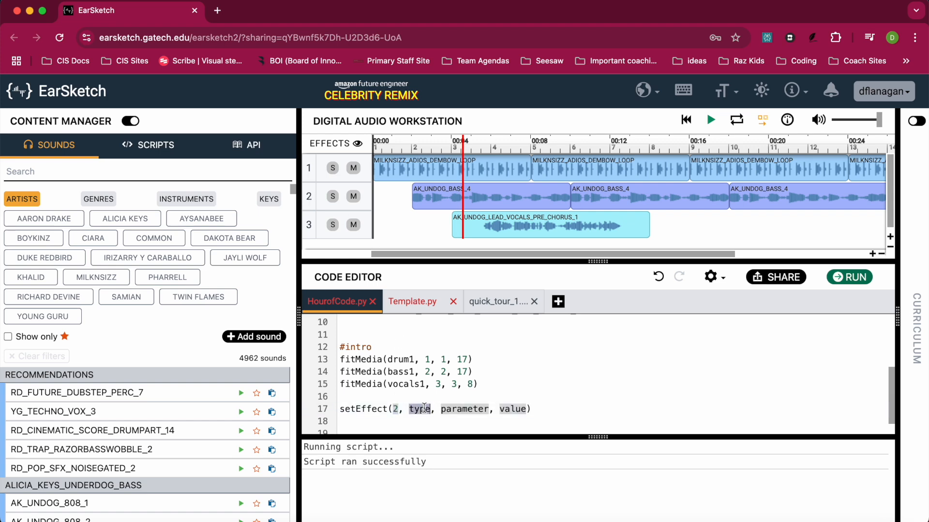
pyautogui.write('VOLUME')
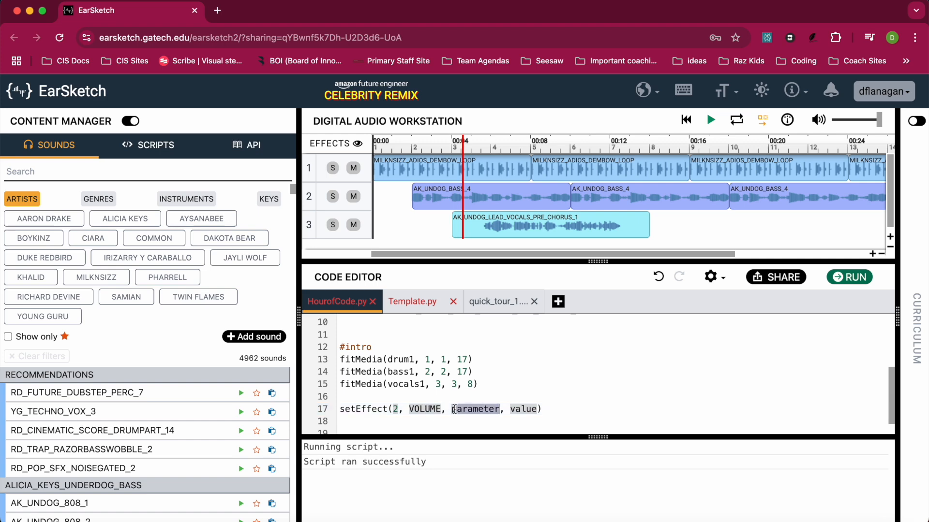
pyautogui.write('GAIN')
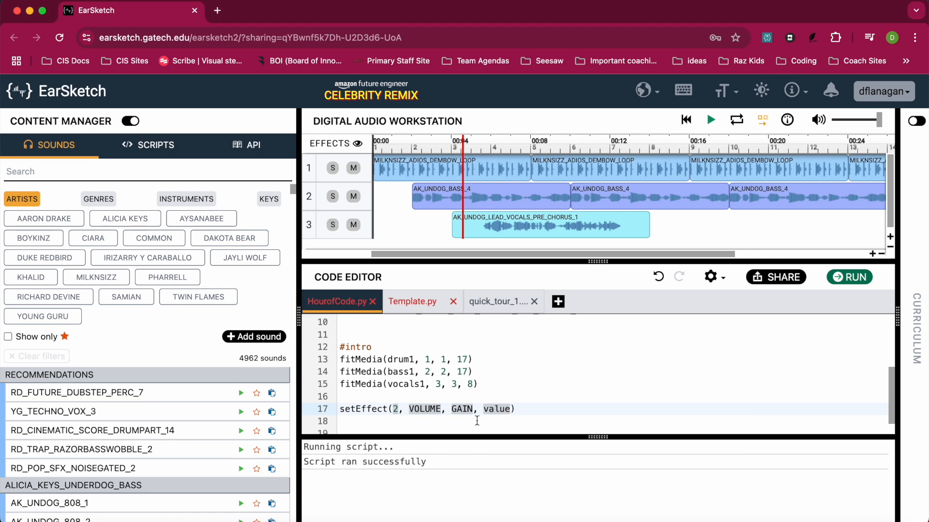
pyautogui.doubleClick(497, 408)
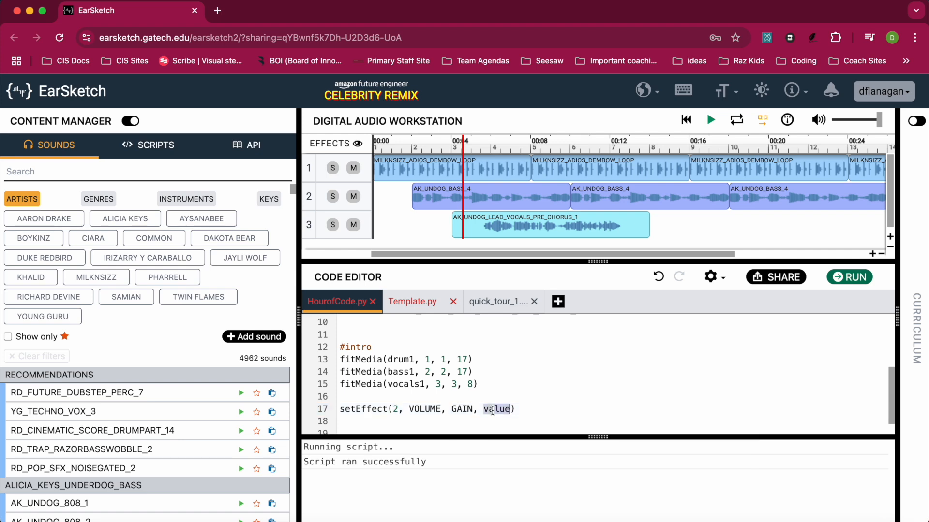
pyautogui.write('6')
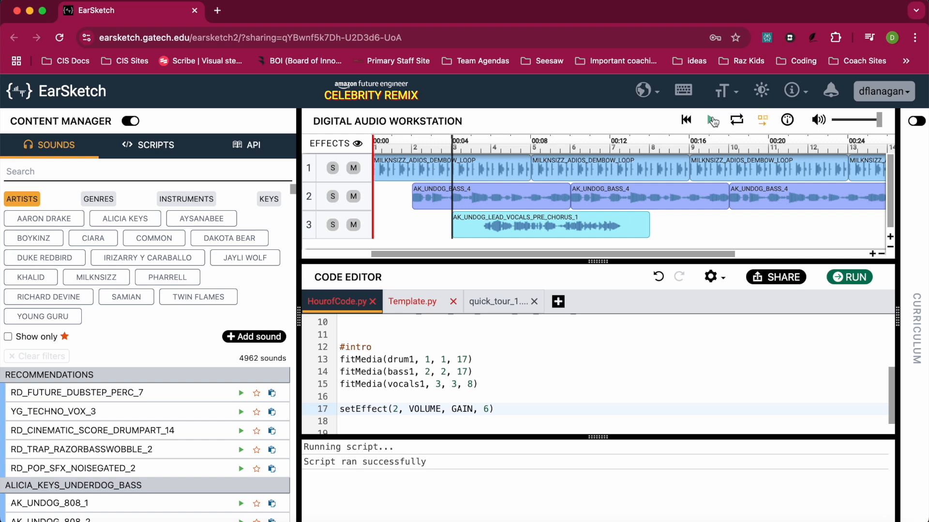
# Run the updated script so track 2 gets the gain lane, then play and stop the song.
pyautogui.click(711, 119)
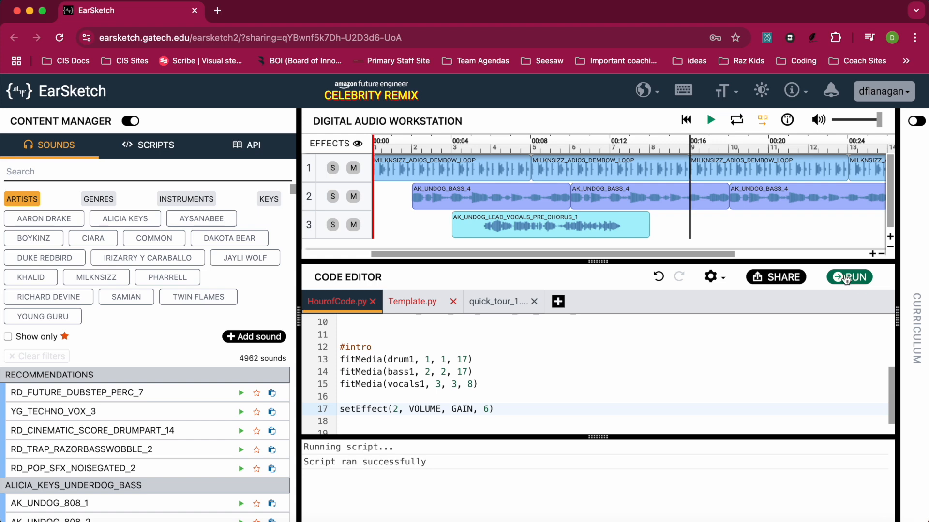
pyautogui.click(848, 277)
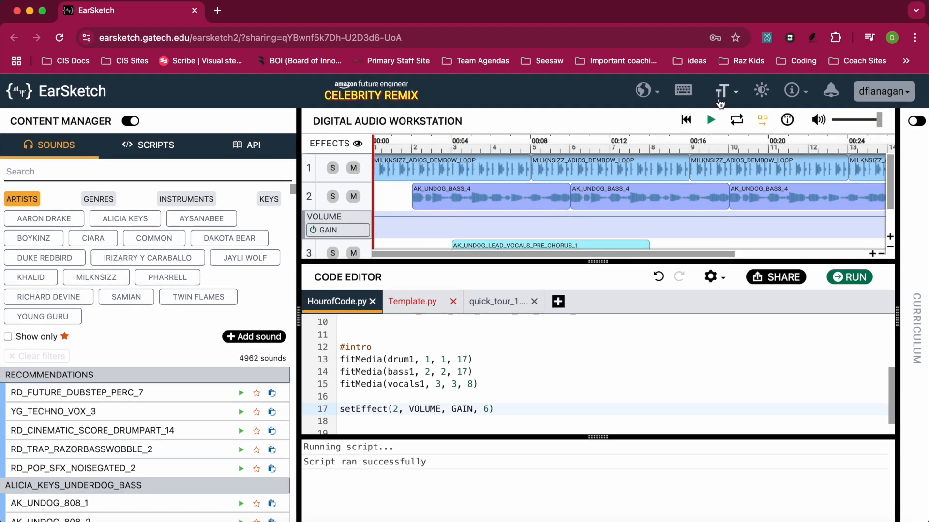
pyautogui.click(710, 120)
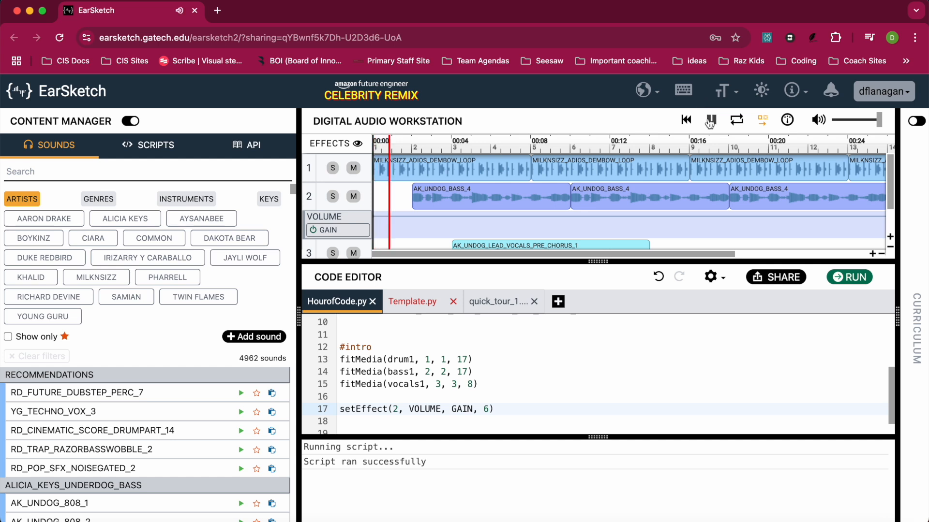
pyautogui.click(710, 120)
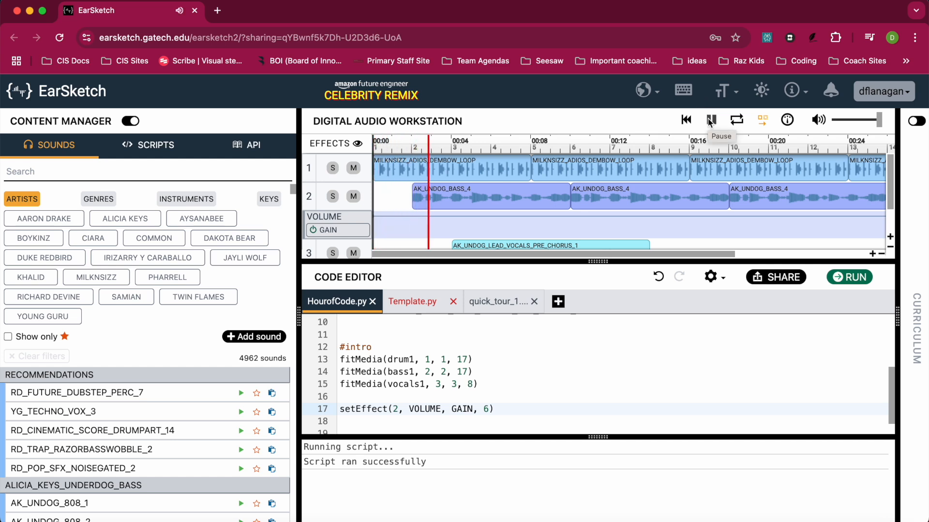
pyautogui.click(710, 120)
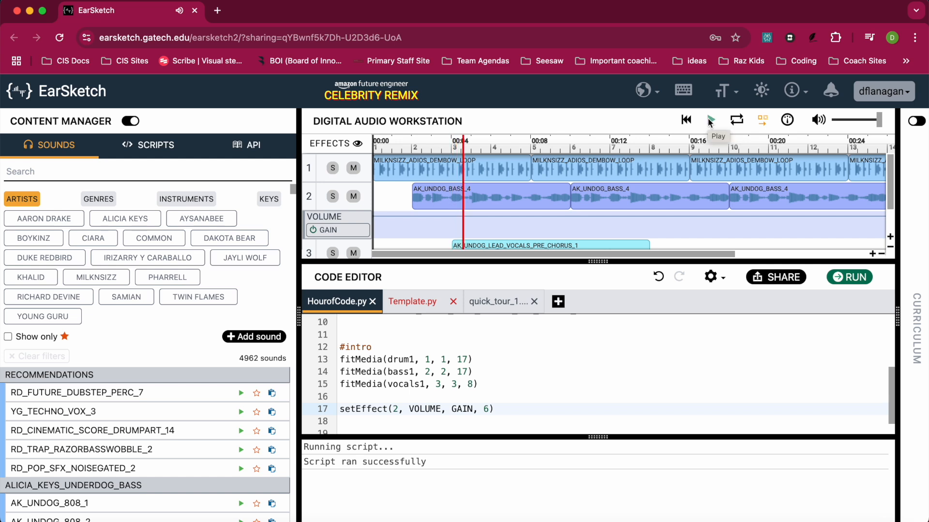
pyautogui.click(709, 120)
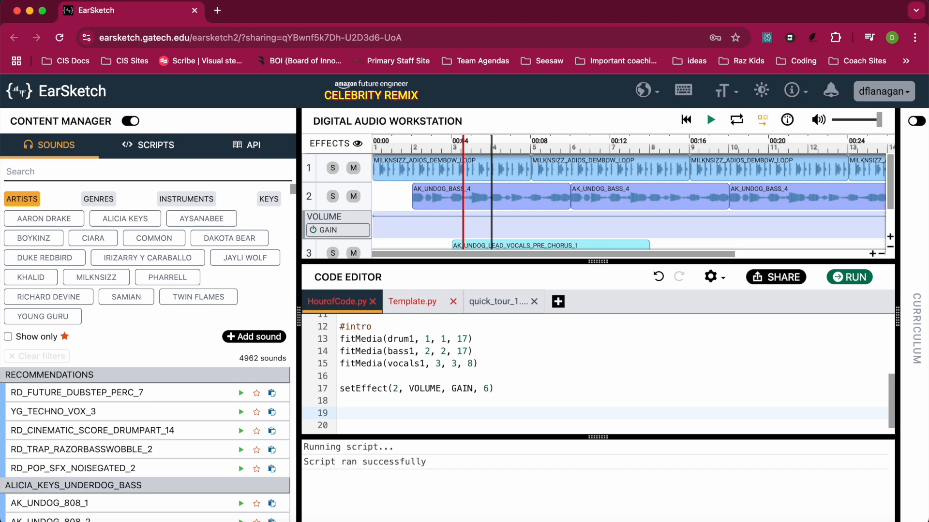
# Write 'for i in [1,2,3]:' and insert a blank setEffect template inside the loop.
pyautogui.click(338, 413)
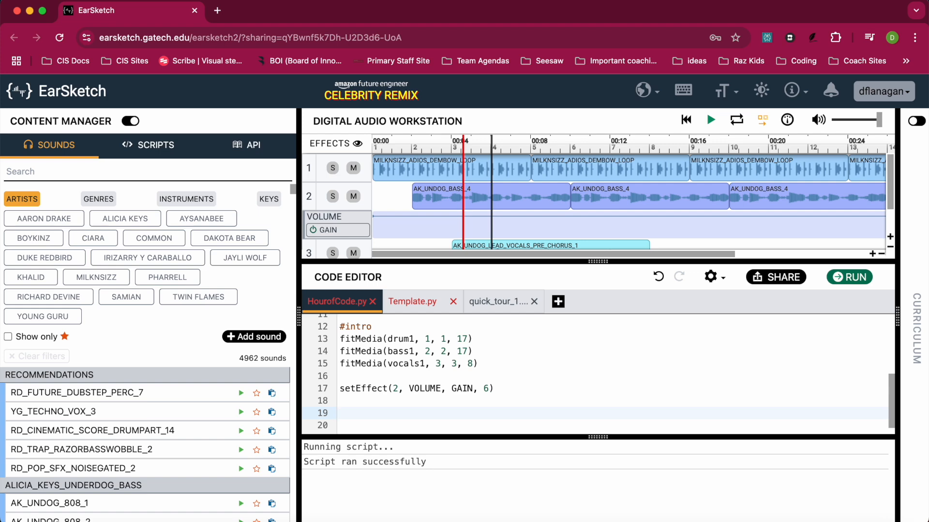
pyautogui.write('for i')
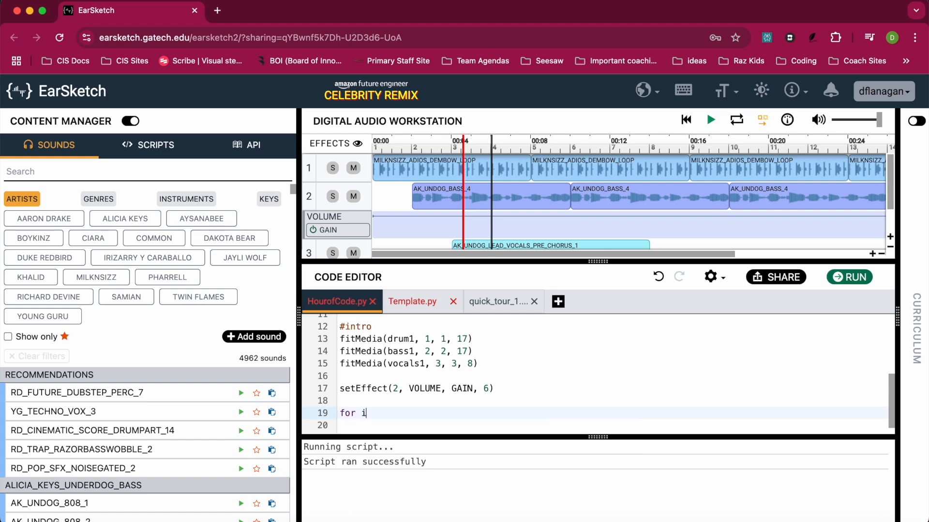
pyautogui.write('in')
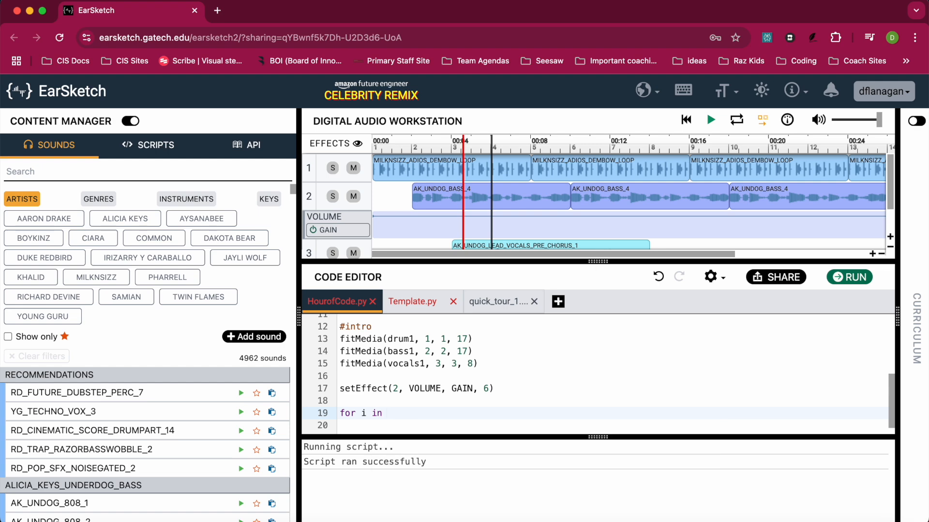
pyautogui.write('[1,')
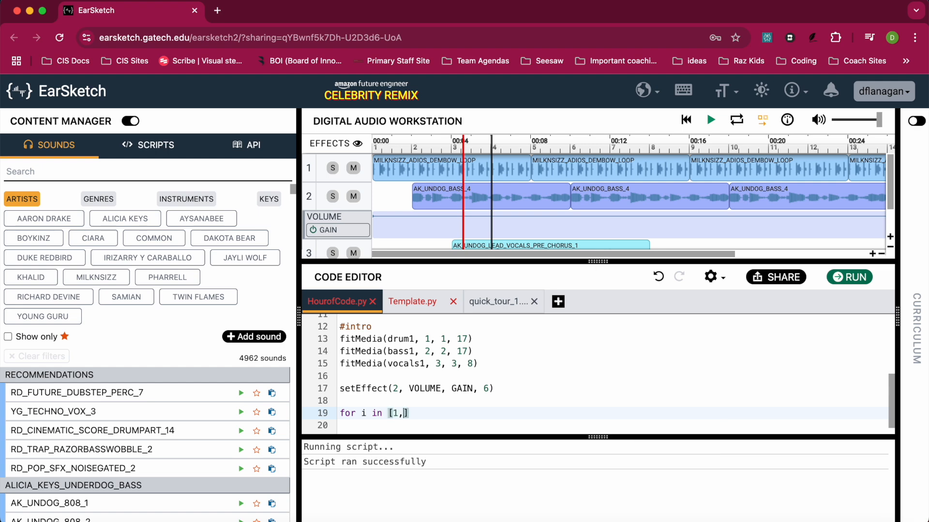
pyautogui.write(',3')
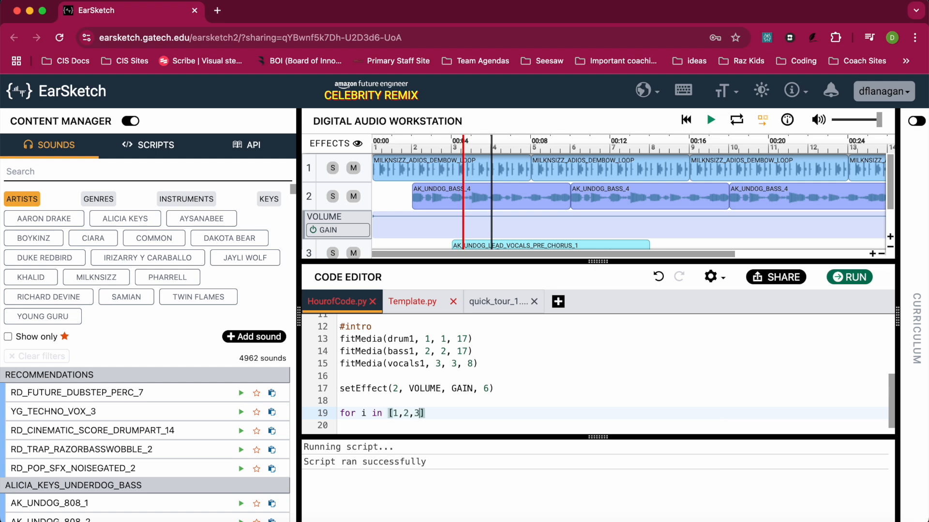
pyautogui.write(':')
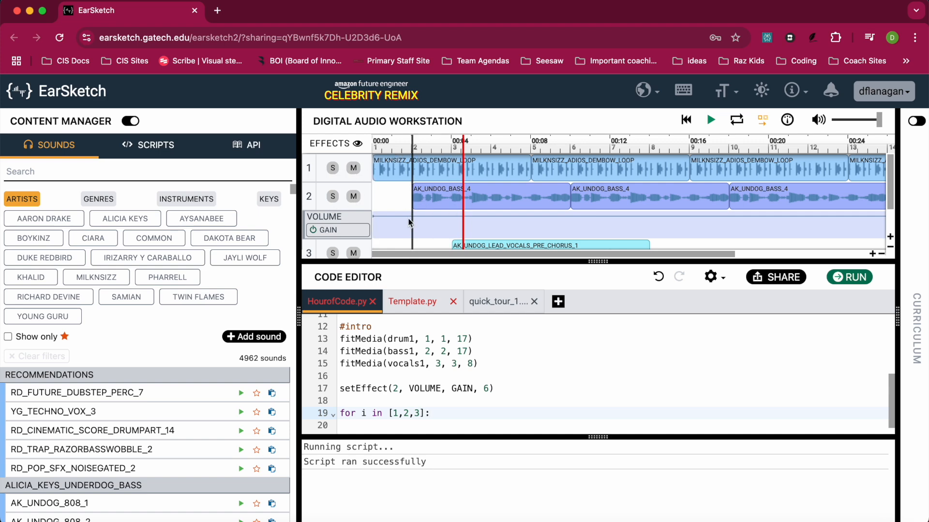
pyautogui.scroll(-3)
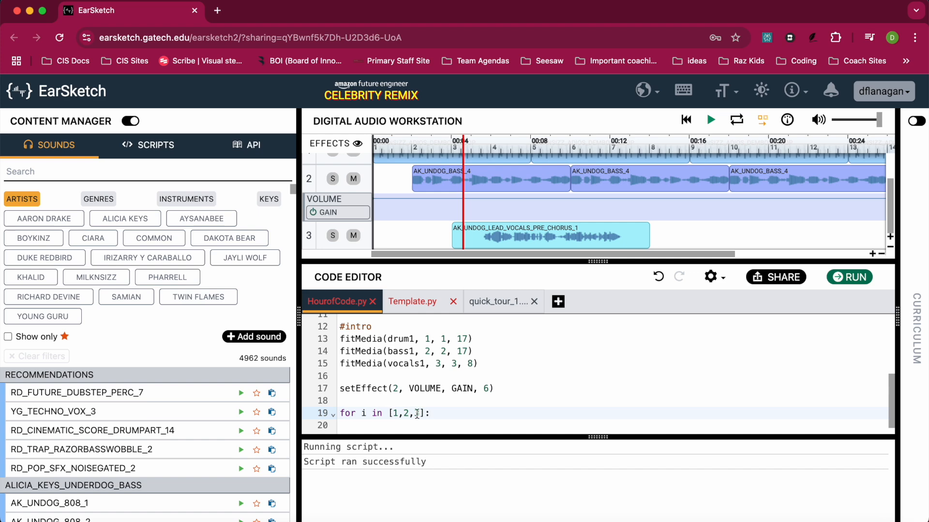
pyautogui.write('3')
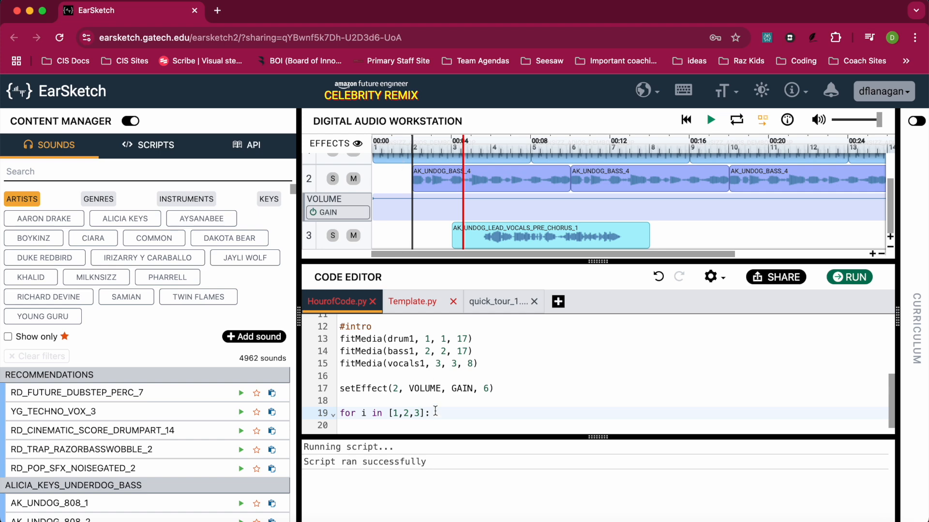
pyautogui.click(430, 413)
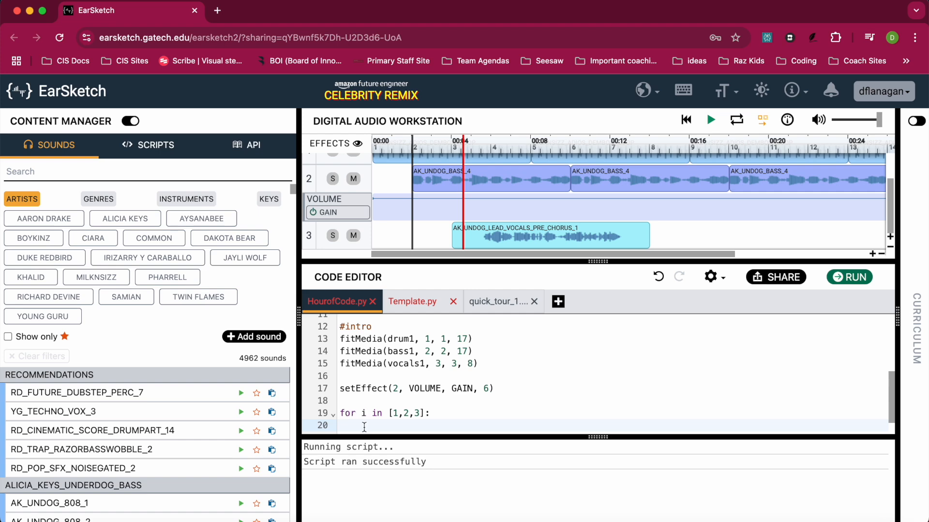
pyautogui.write('ste')
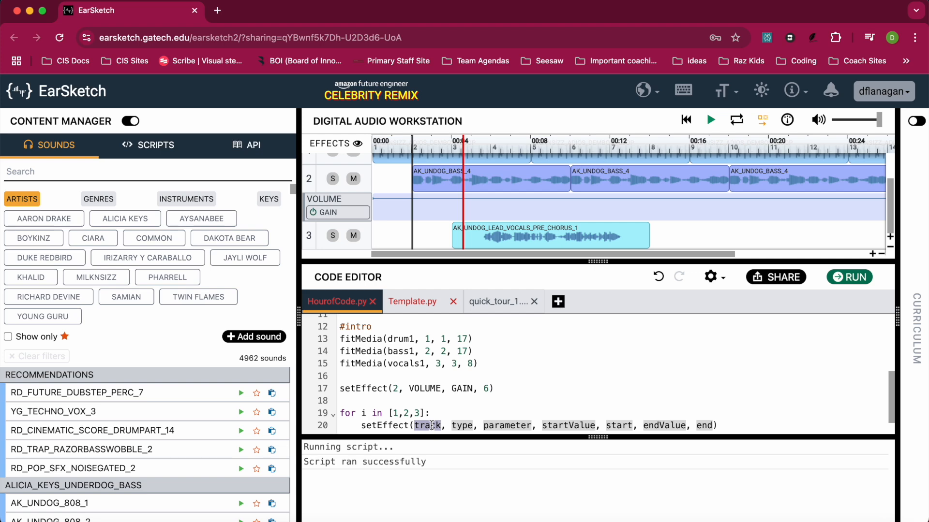
# Fill the loop call as setEffect(i, VOLUME, GAIN, 0, 1, 9, 3) for a fade-in.
pyautogui.write('i')
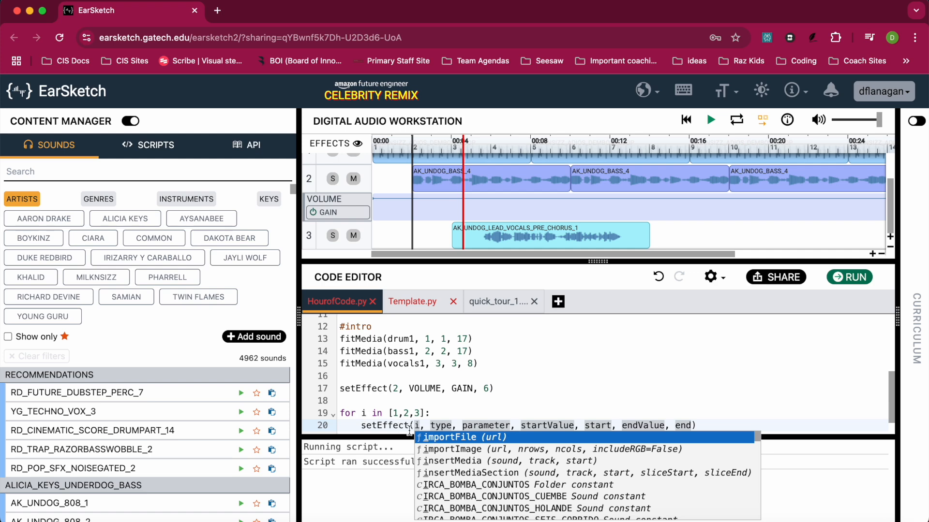
pyautogui.moveTo(408, 413)
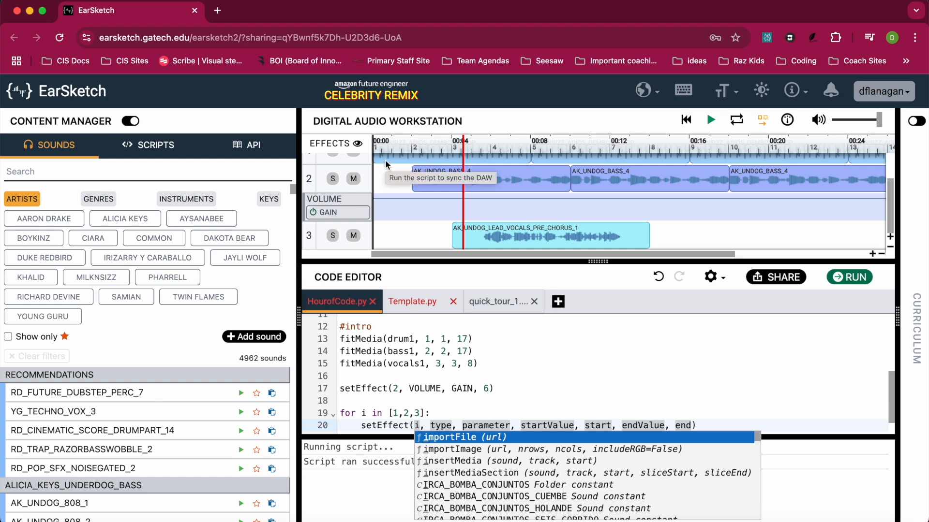
pyautogui.moveTo(360, 418)
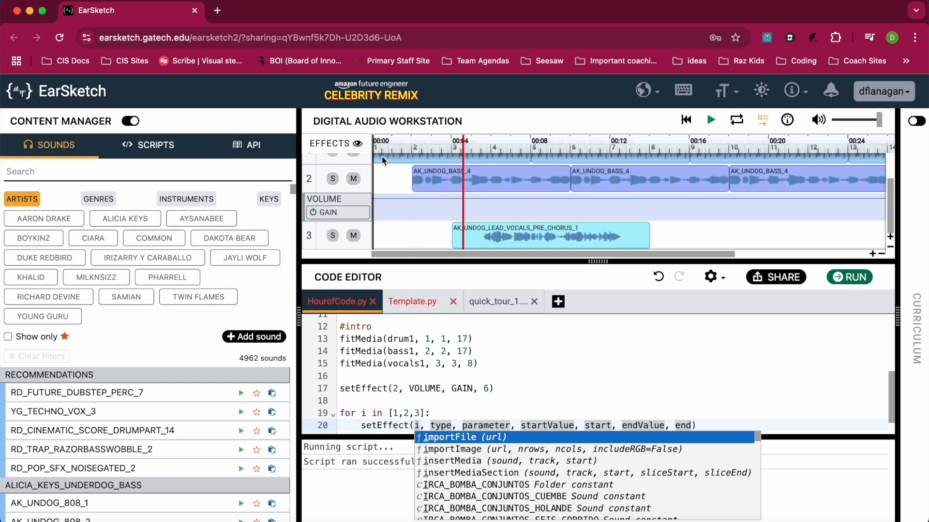
pyautogui.moveTo(314, 163)
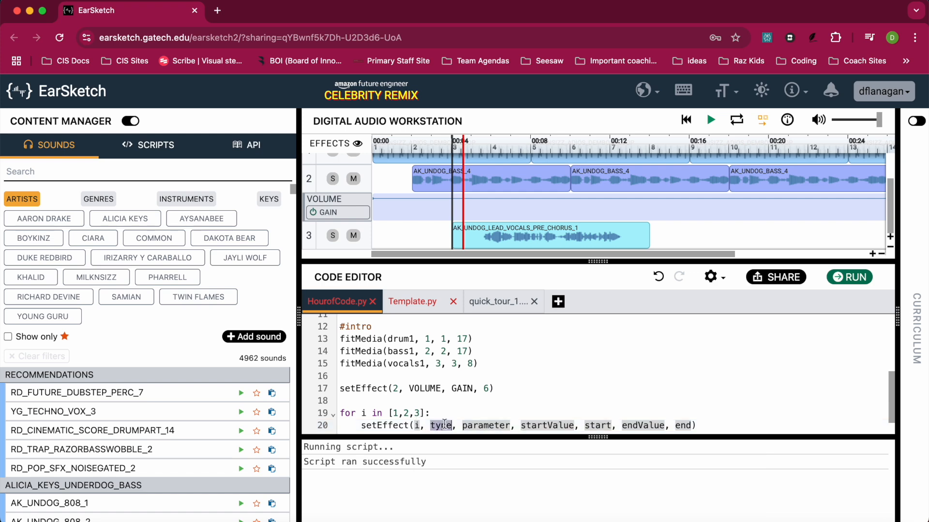
pyautogui.write('VOLUME')
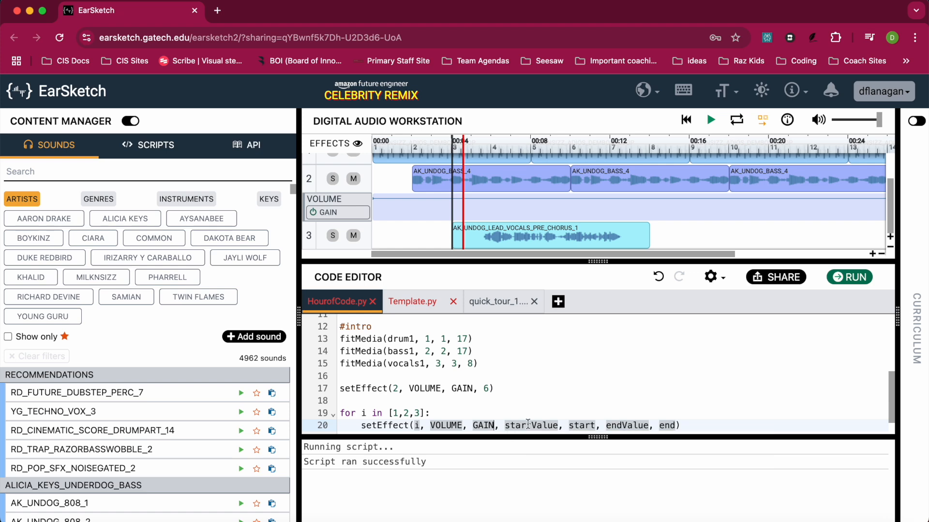
pyautogui.doubleClick(530, 426)
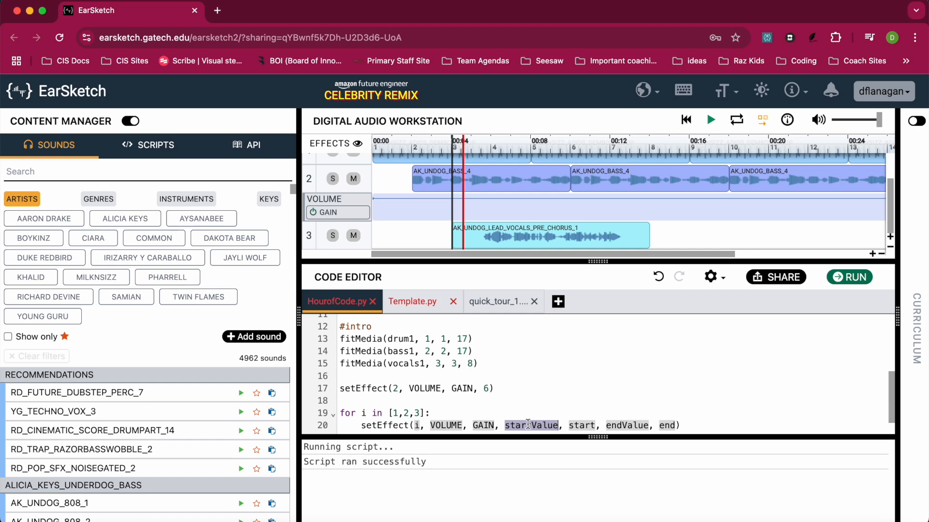
pyautogui.write('0')
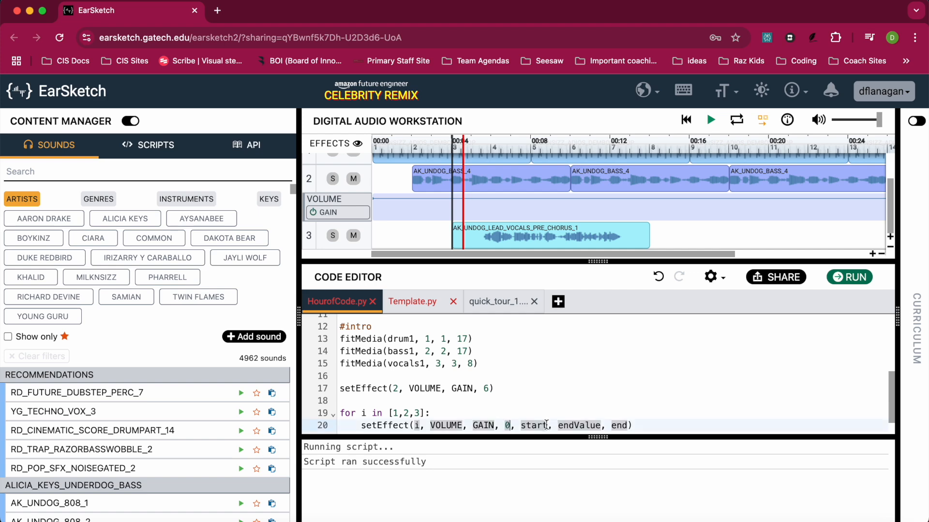
pyautogui.doubleClick(532, 426)
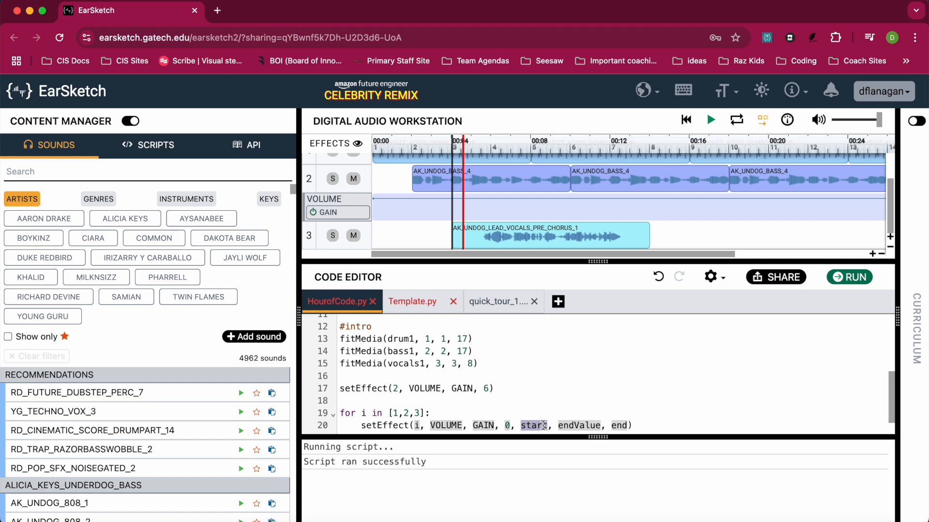
pyautogui.write('1')
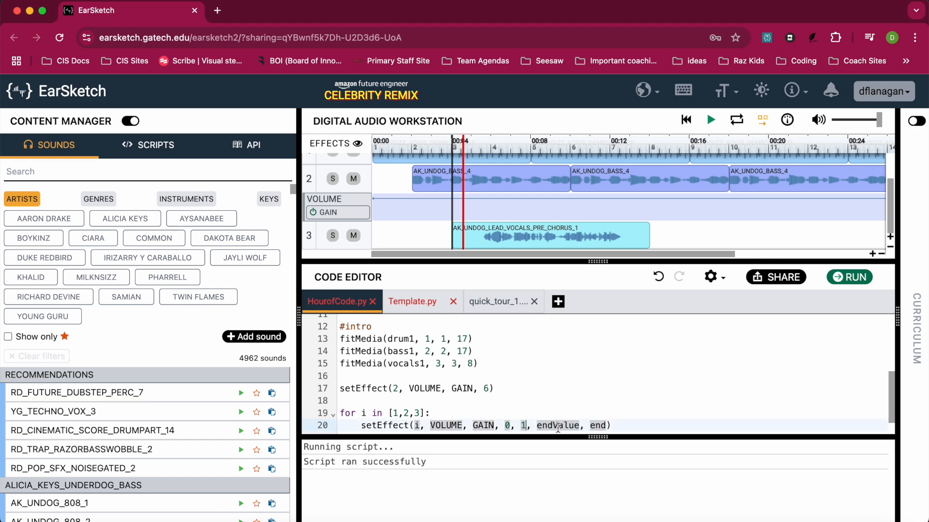
pyautogui.doubleClick(558, 426)
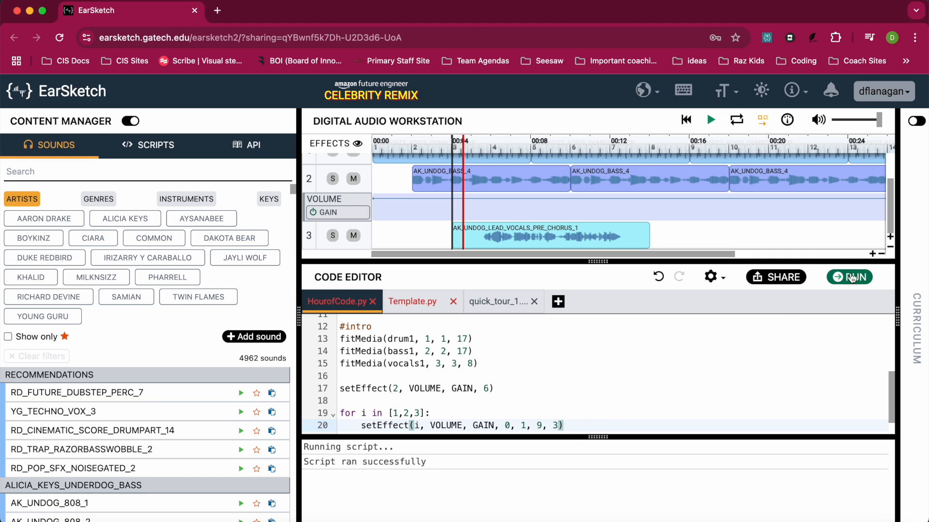
# Run the script and replay the song from 00:00 to hear all tracks fade in.
pyautogui.click(849, 277)
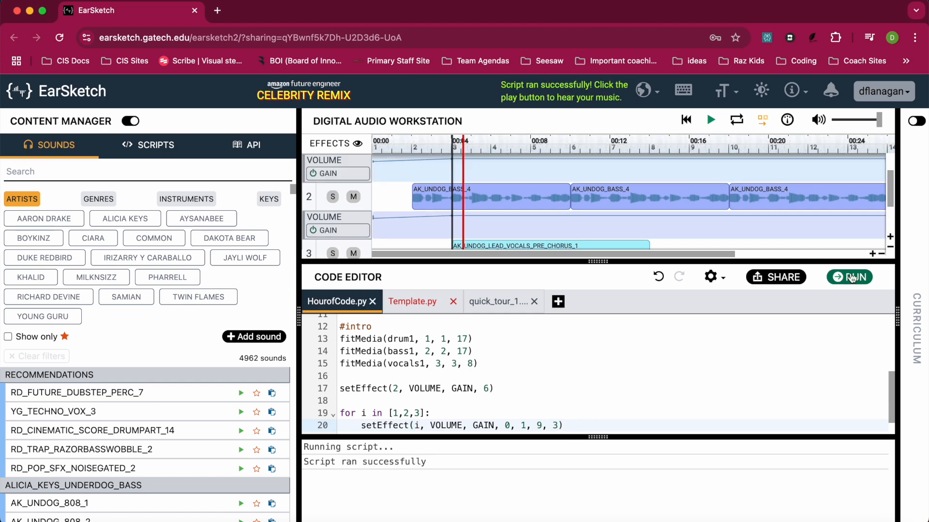
pyautogui.click(849, 279)
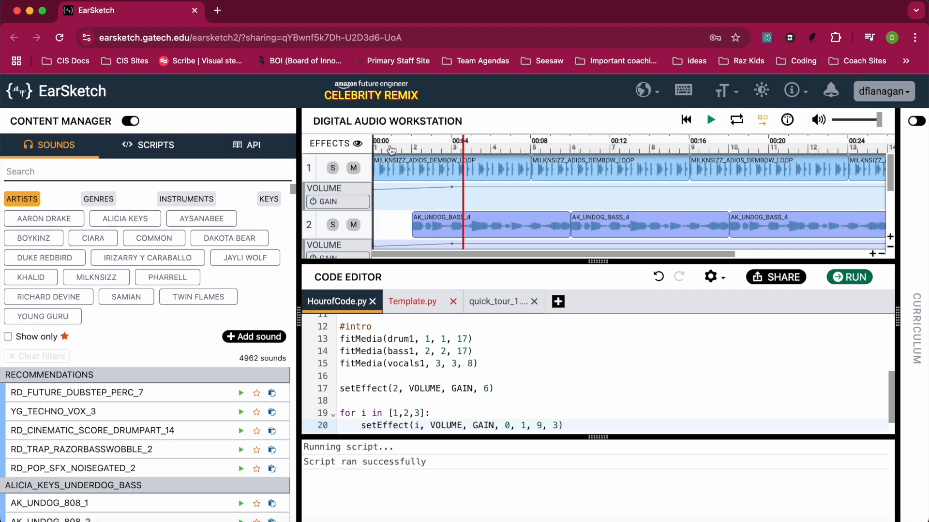
pyautogui.click(709, 119)
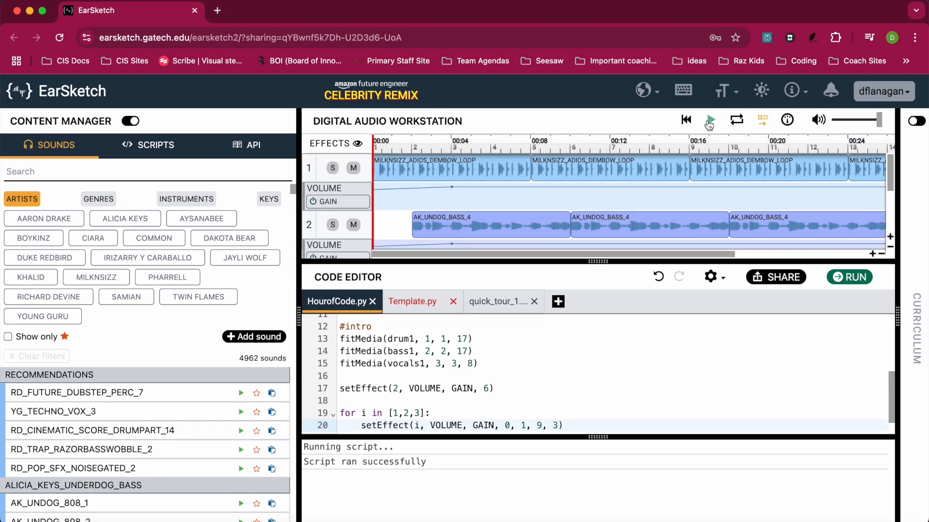
pyautogui.click(710, 119)
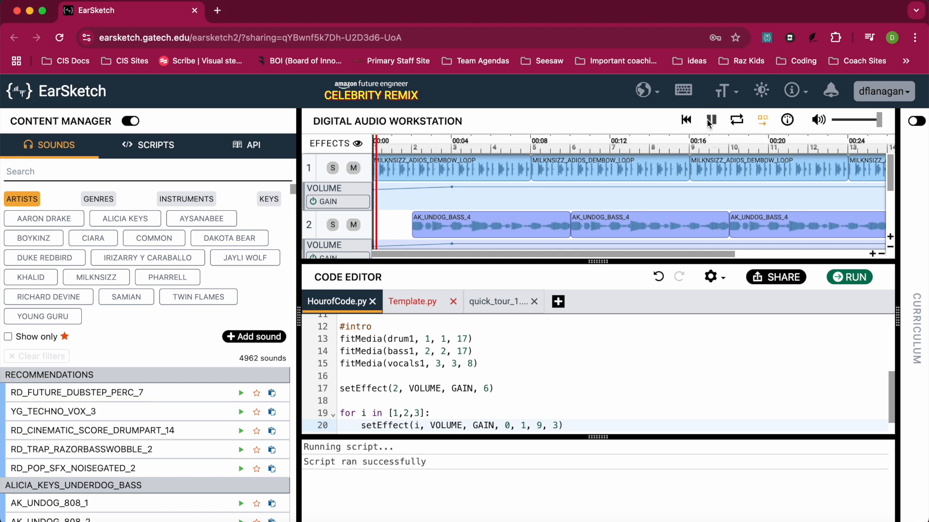
pyautogui.click(710, 120)
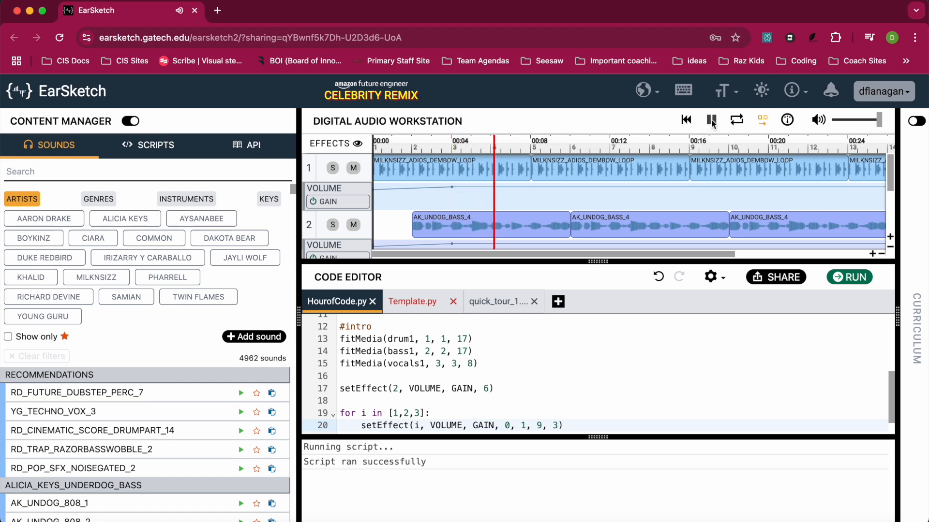
pyautogui.click(711, 120)
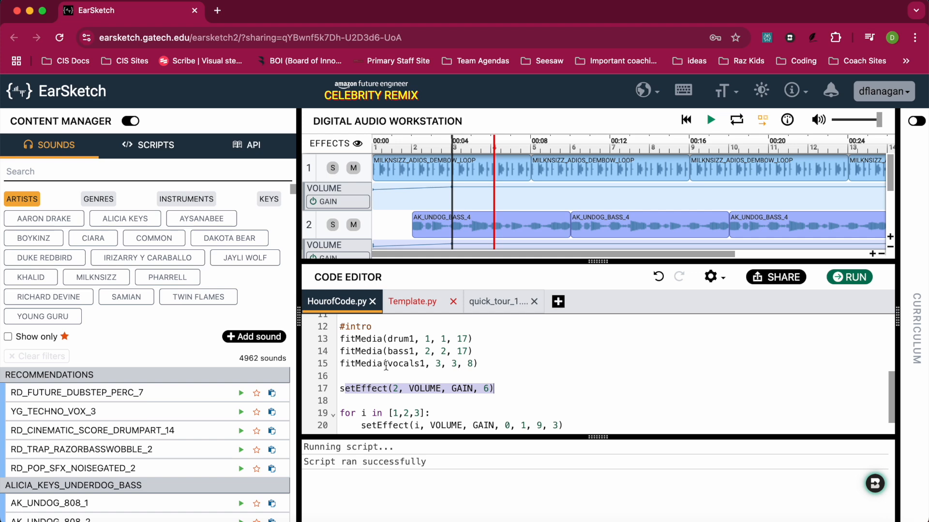
pyautogui.moveTo(368, 351)
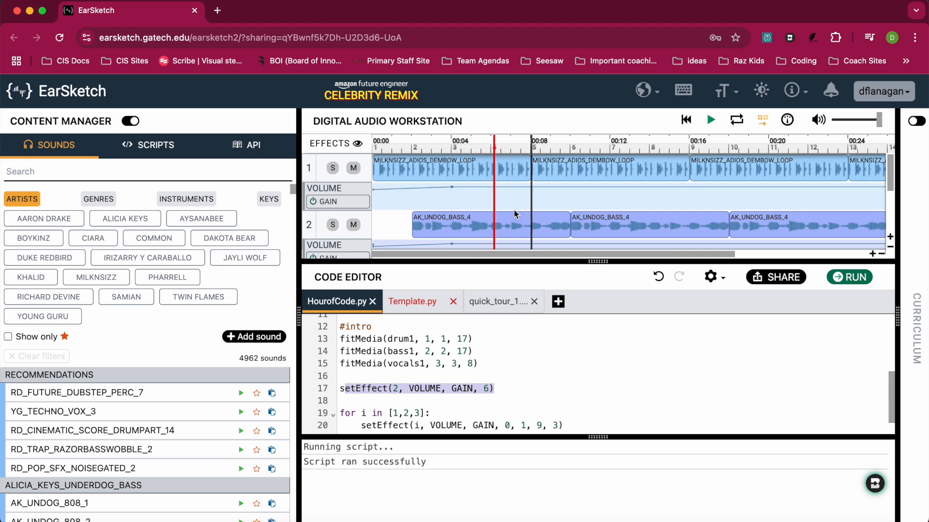
# Show the saved scripts list in the Content Manager.
pyautogui.click(156, 144)
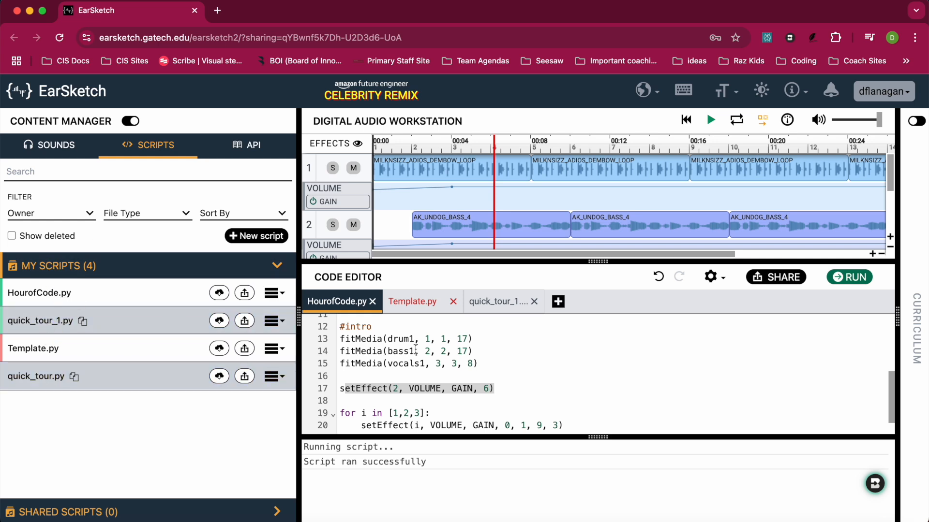
pyautogui.moveTo(135, 292)
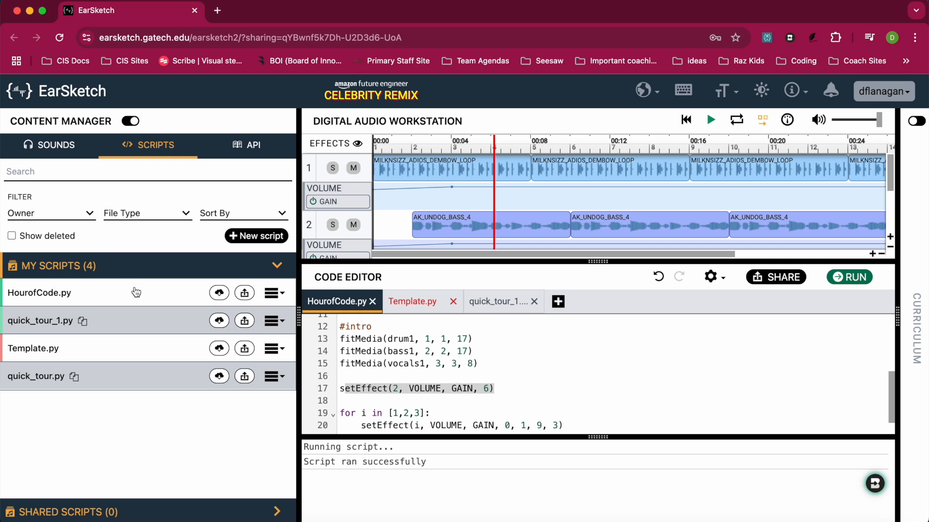
pyautogui.moveTo(212, 304)
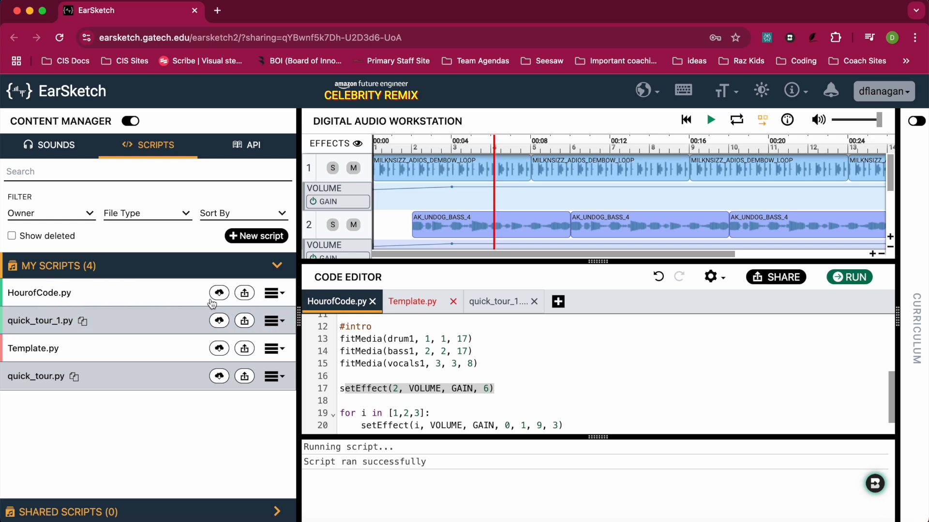
pyautogui.moveTo(96, 296)
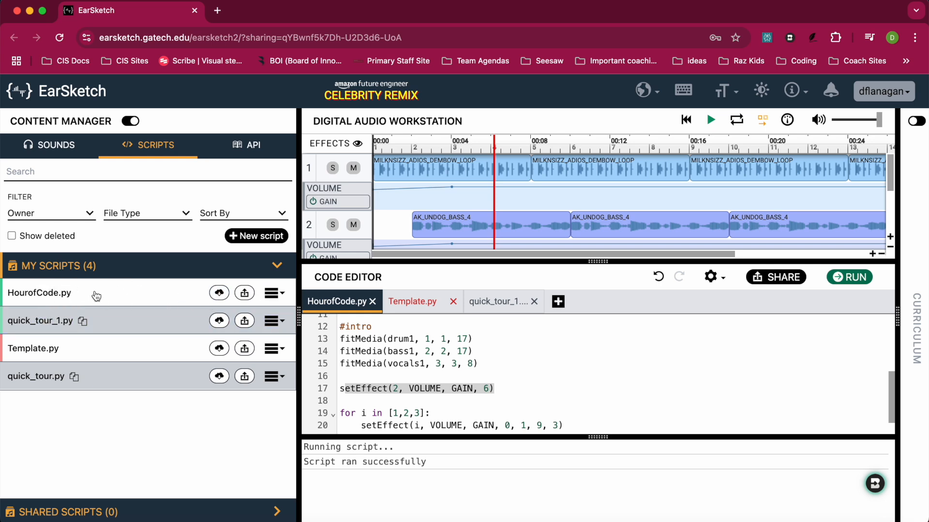
pyautogui.moveTo(219, 293)
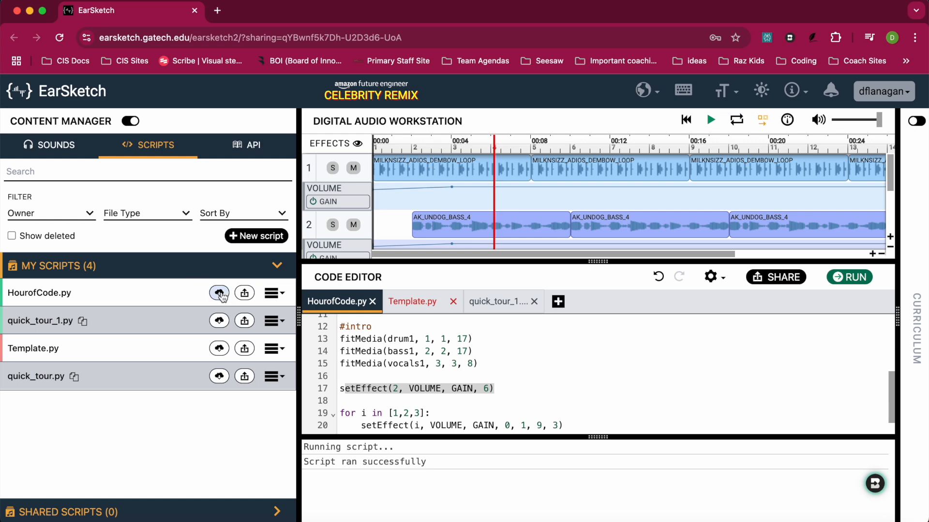
# Download HourofCode.py as an MP3 file and close the download options.
pyautogui.click(219, 292)
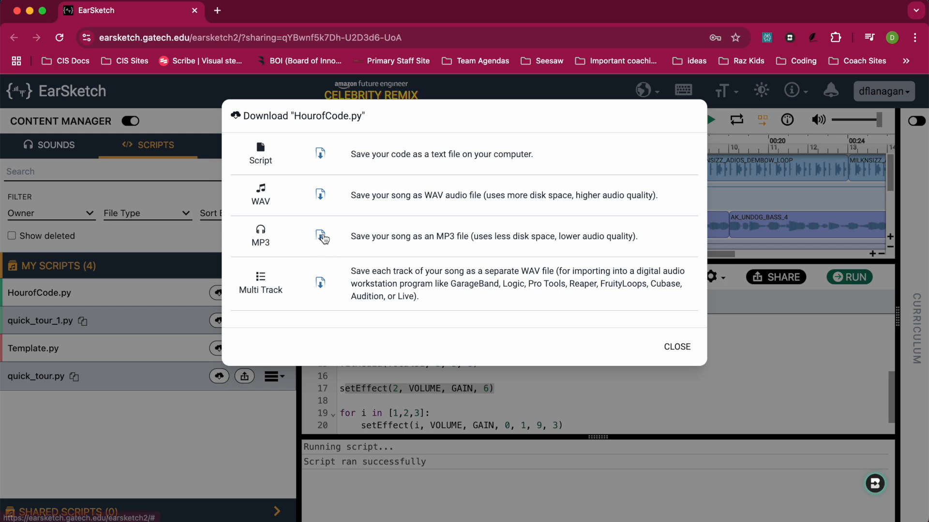
pyautogui.moveTo(321, 158)
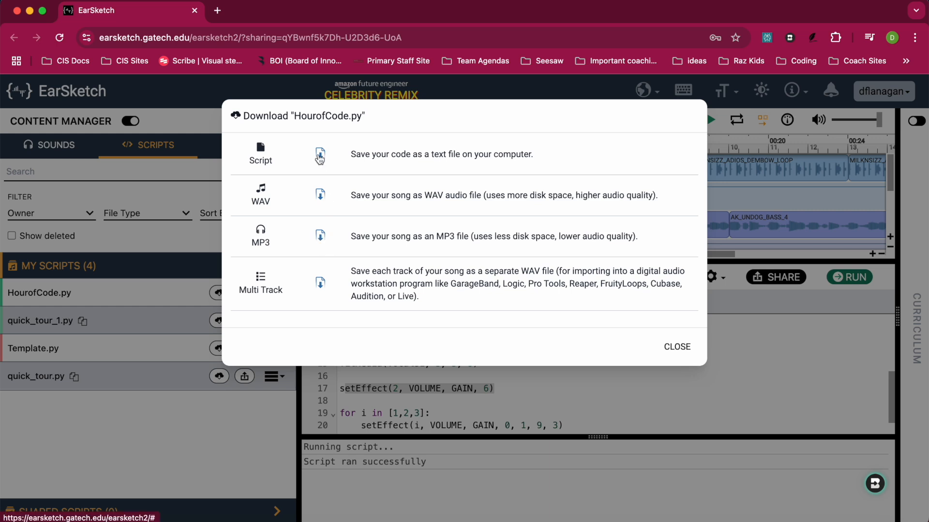
pyautogui.moveTo(350, 229)
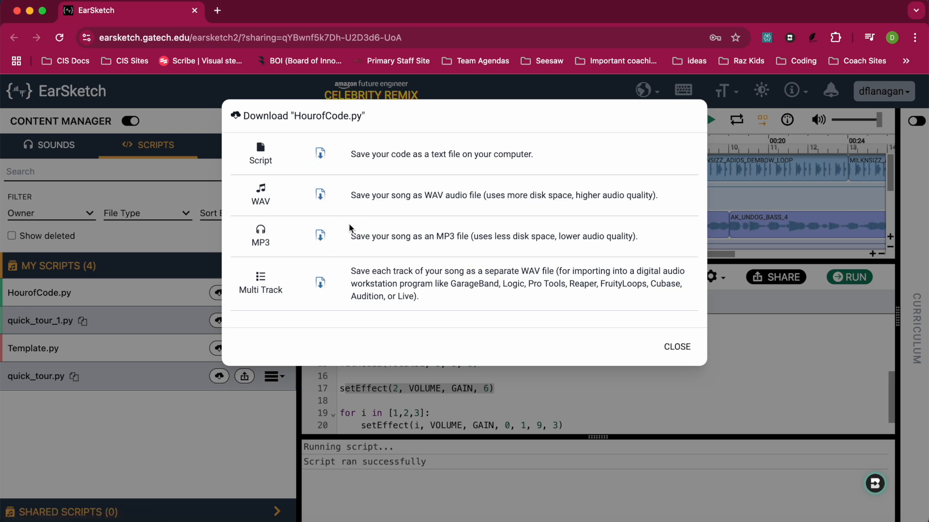
pyautogui.moveTo(322, 236)
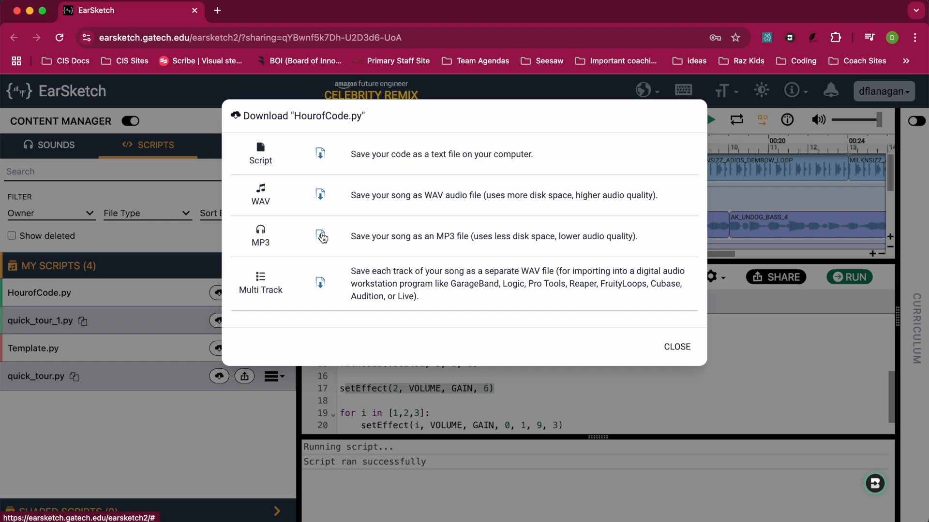
pyautogui.click(320, 236)
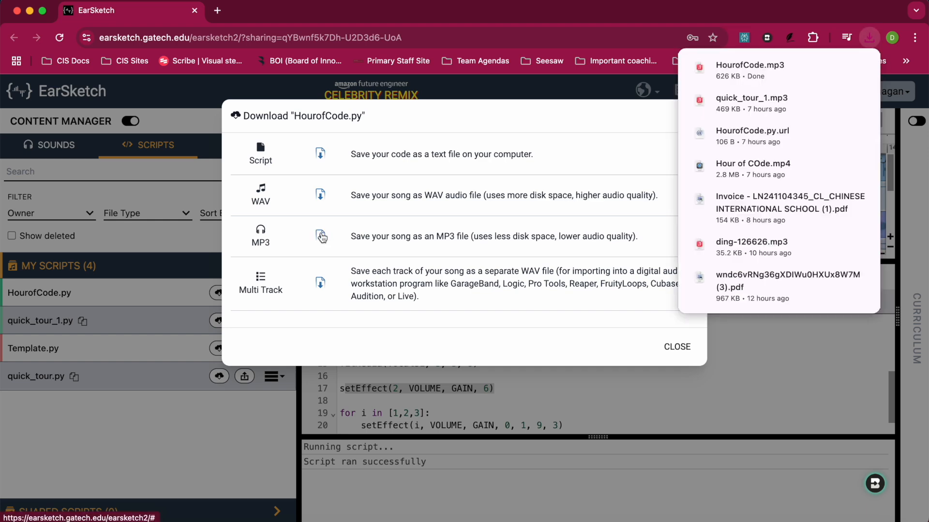
pyautogui.click(677, 346)
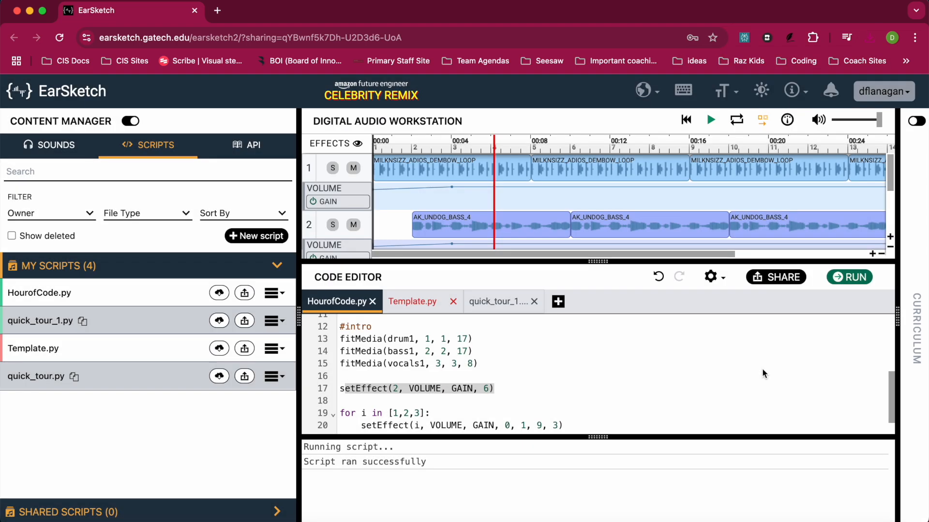